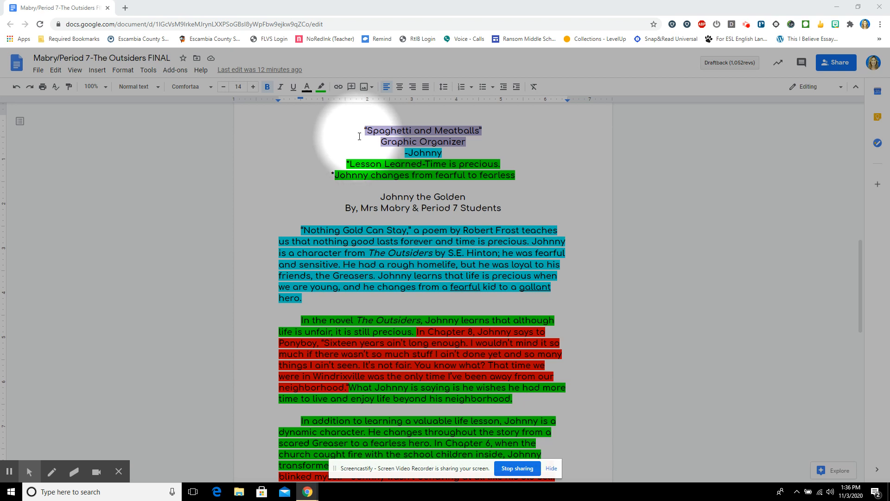
mouse_move(416, 134)
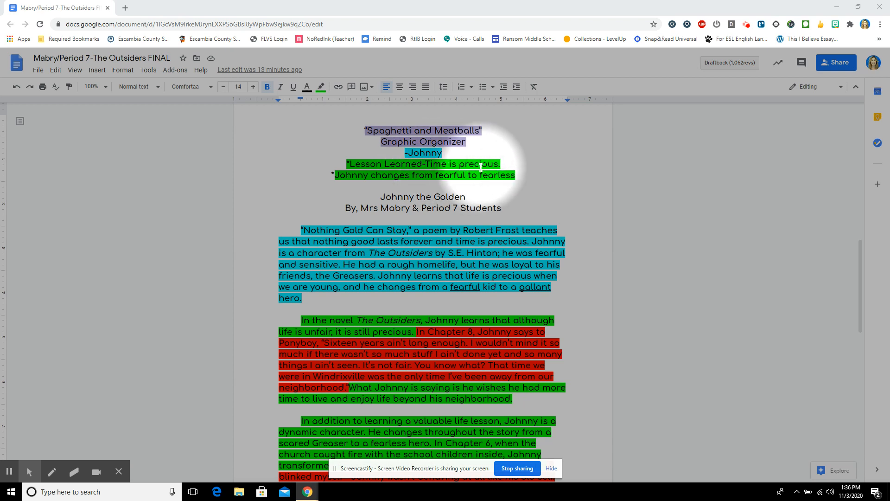
mouse_move(332, 182)
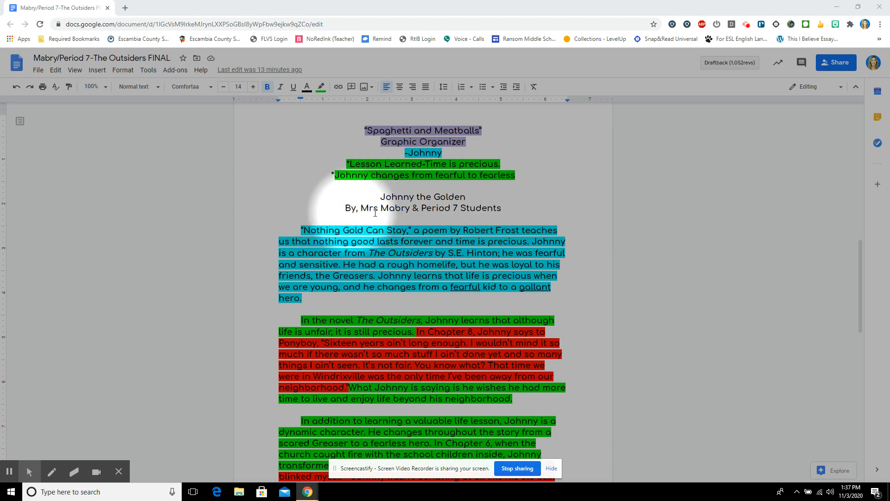
mouse_move(506, 216)
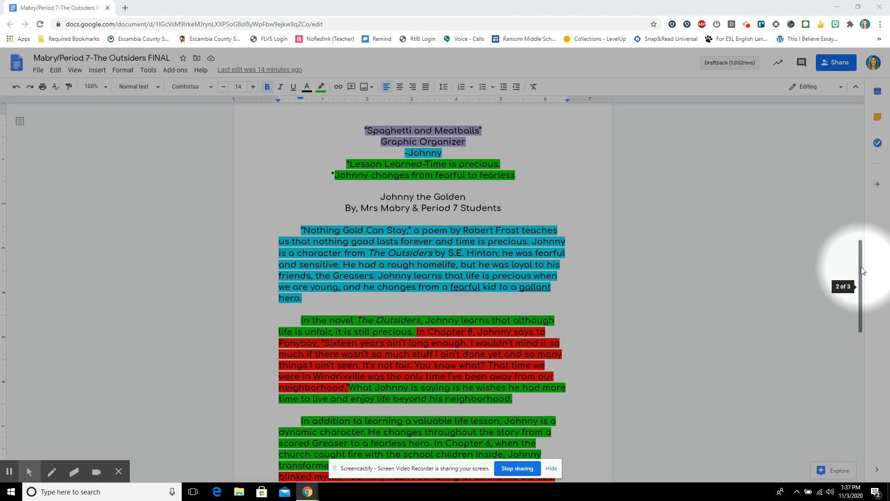
scroll("down", 3)
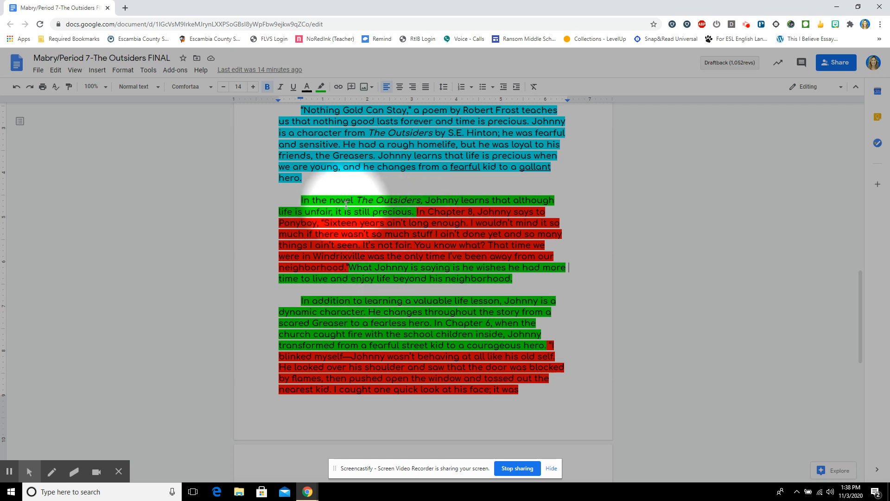
mouse_move(860, 313)
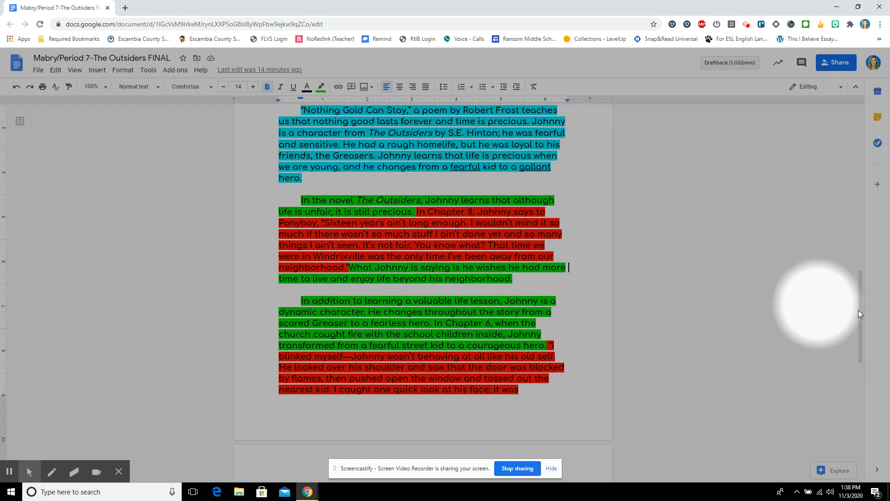
scroll("down", 3)
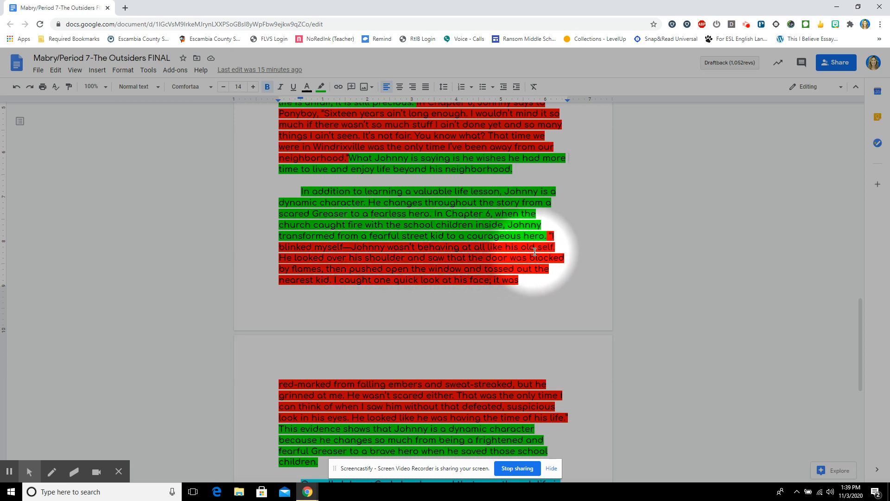
mouse_move(522, 262)
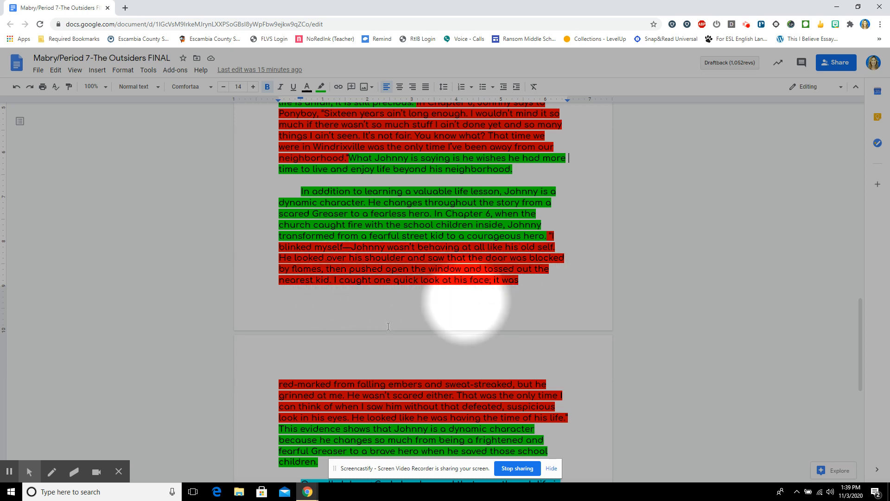
mouse_move(465, 389)
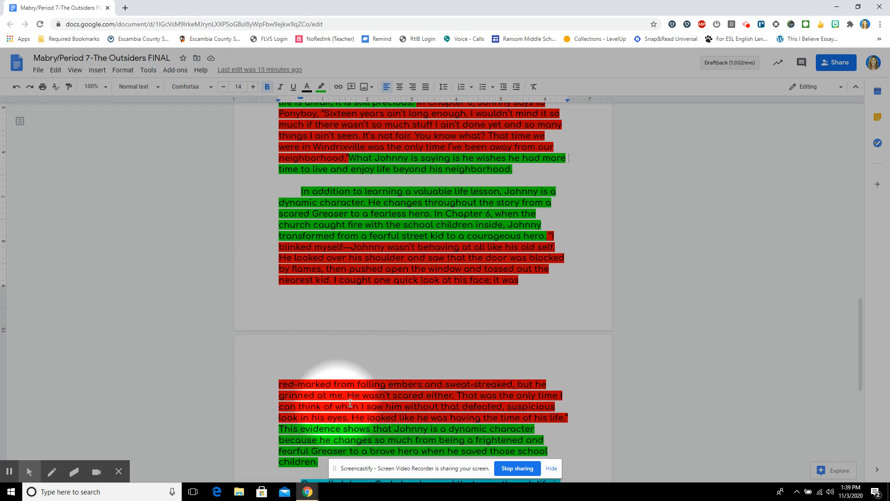
mouse_move(435, 404)
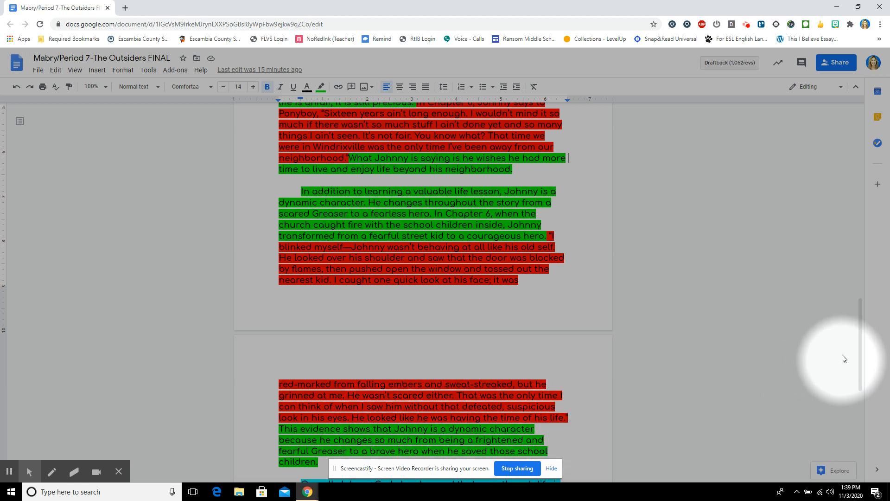
scroll("down", 3)
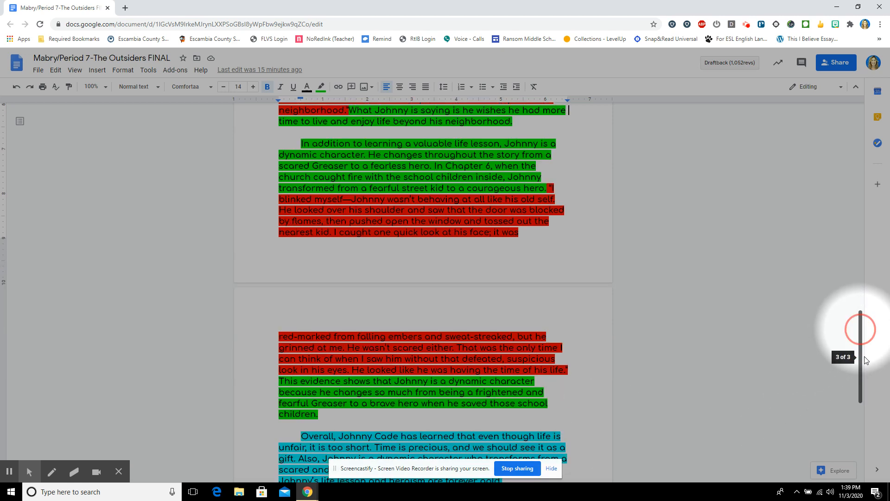
scroll("down", 3)
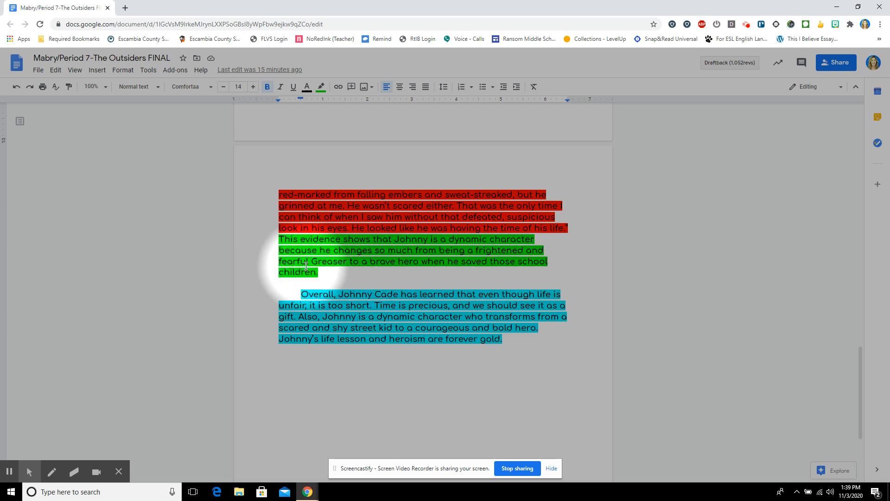
mouse_move(431, 265)
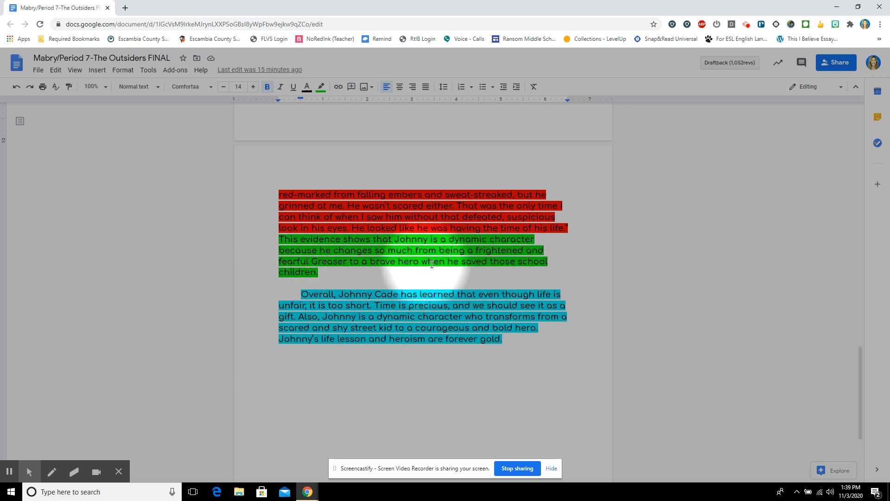
mouse_move(313, 299)
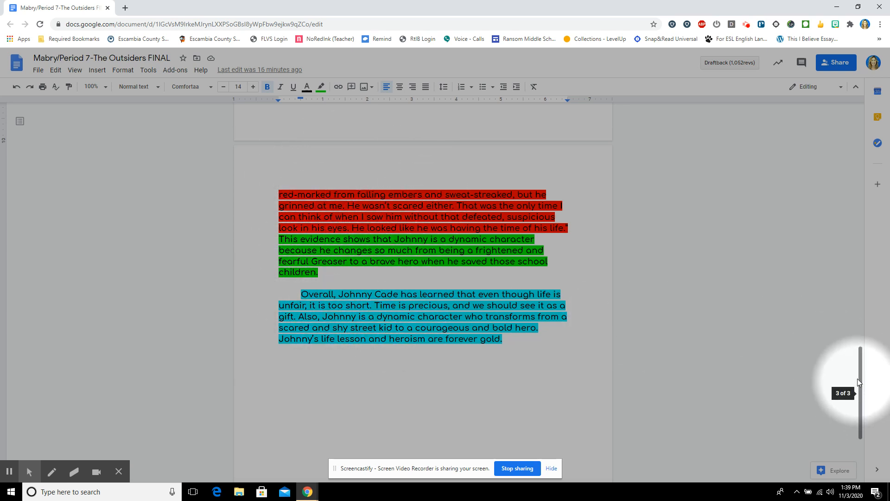
scroll("down", 3)
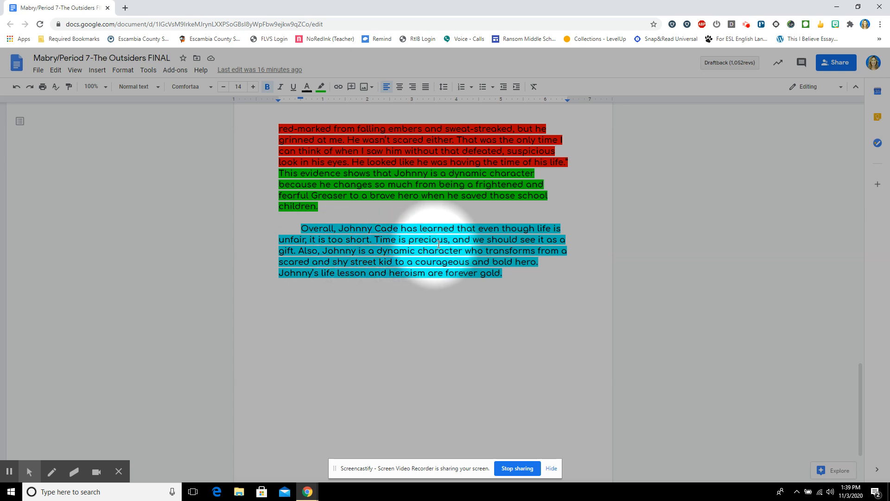
mouse_move(308, 250)
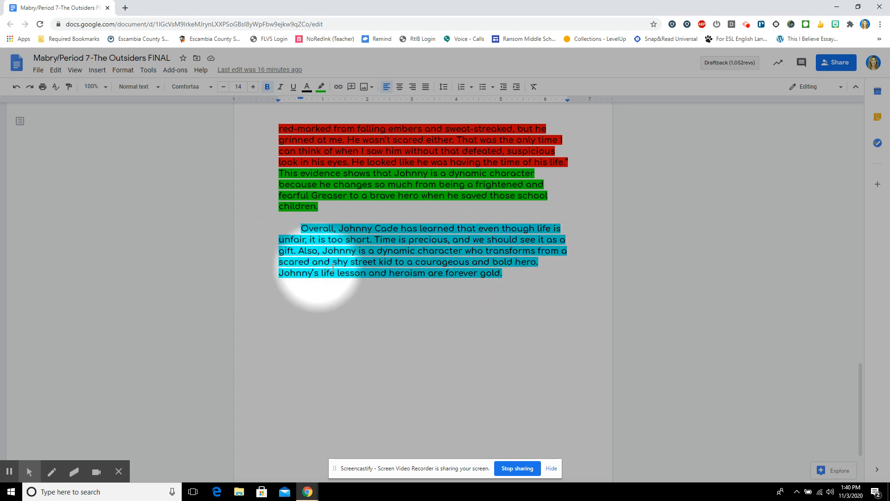
mouse_move(494, 271)
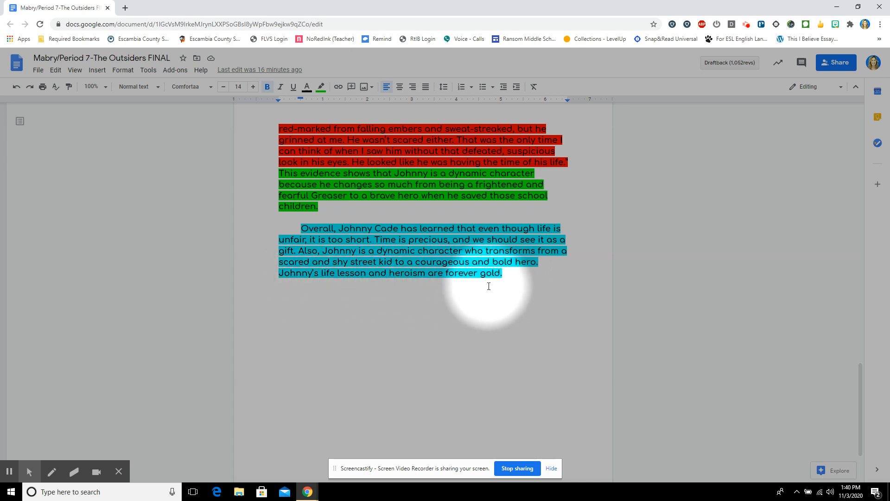
mouse_move(281, 278)
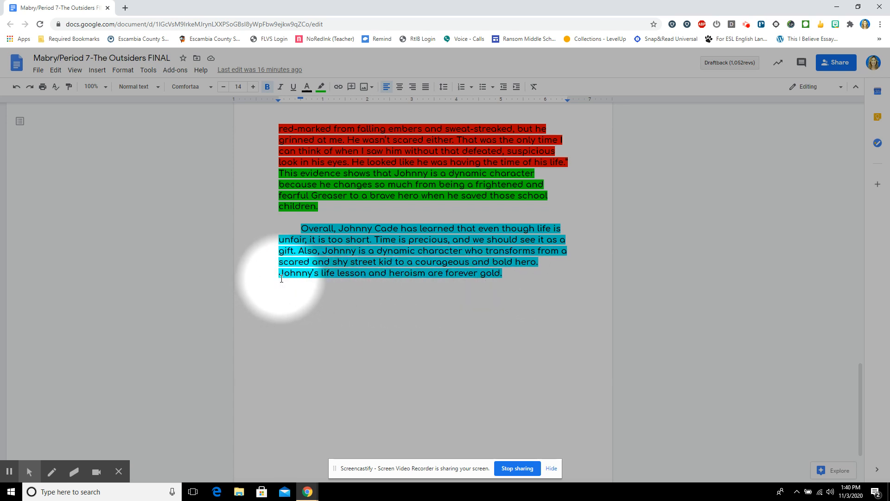
mouse_move(408, 286)
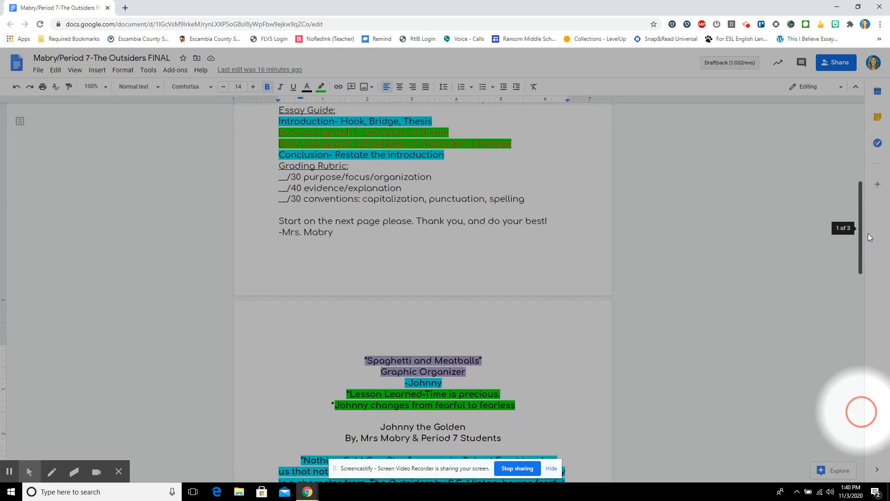
scroll("down", 3)
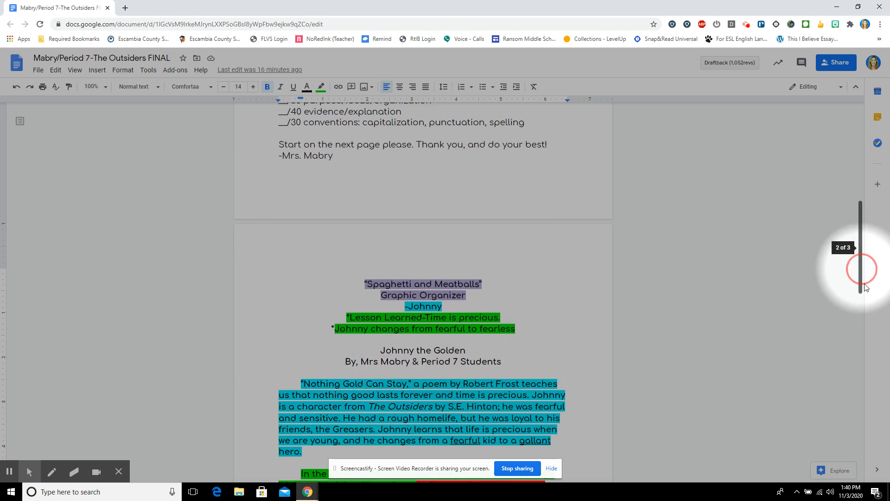
scroll("down", 3)
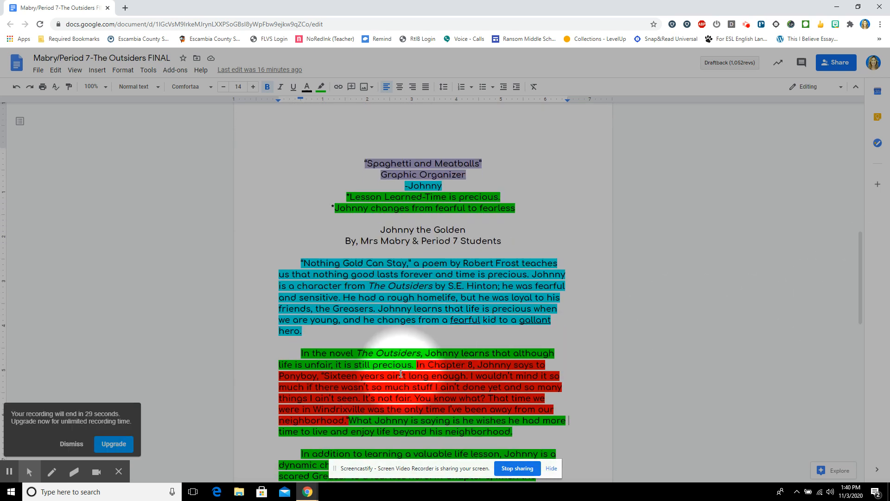